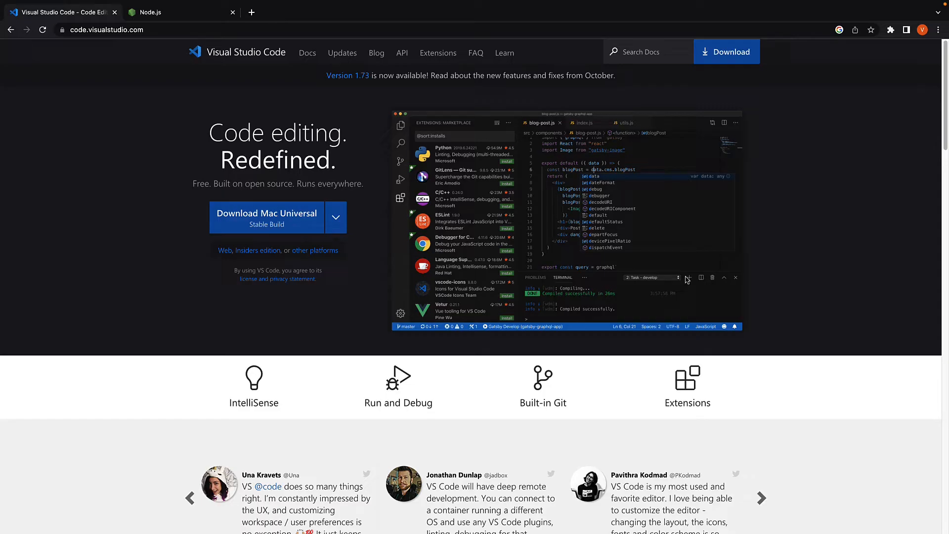
mouse_move(278, 115)
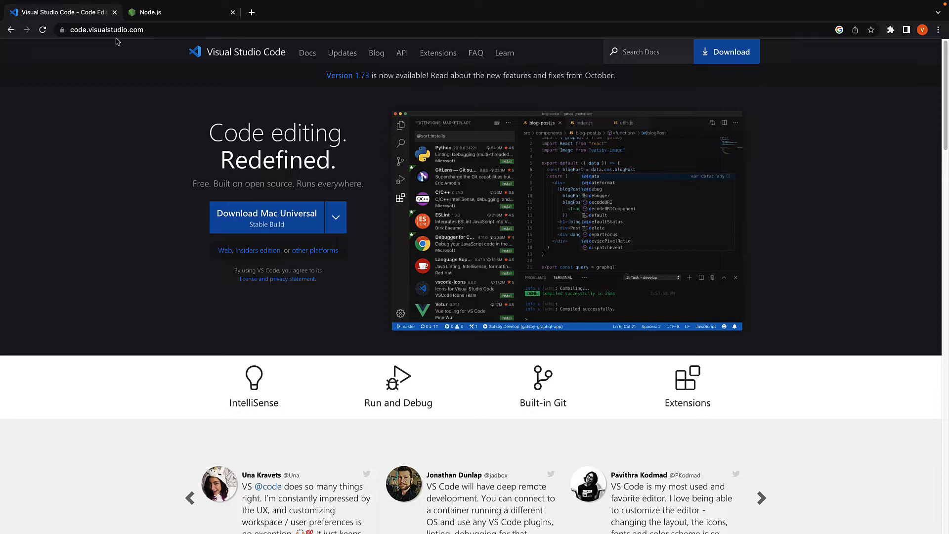
mouse_move(167, 93)
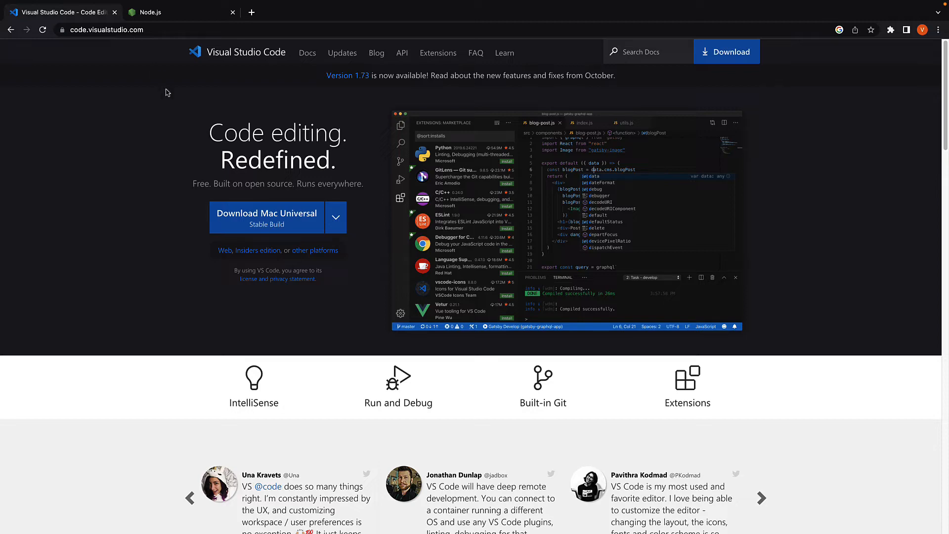
mouse_move(192, 117)
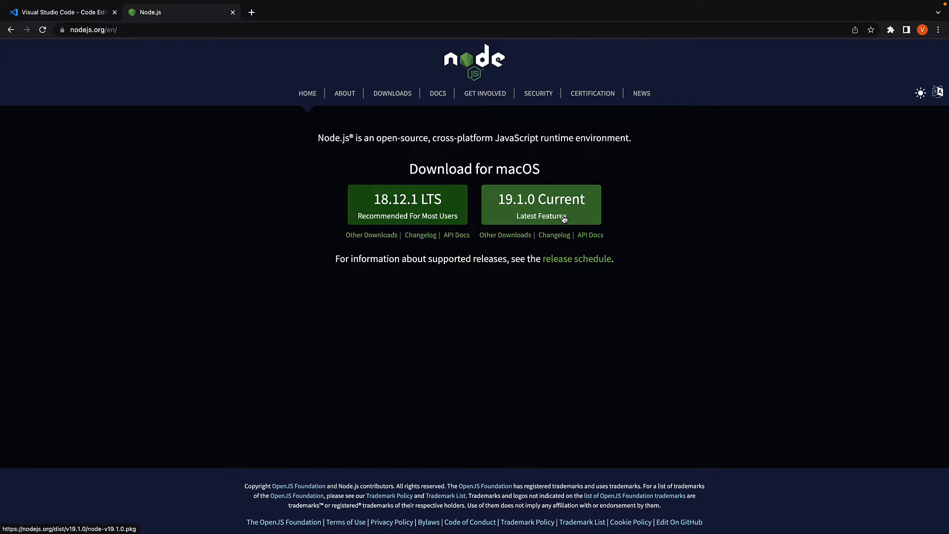
mouse_move(723, 273)
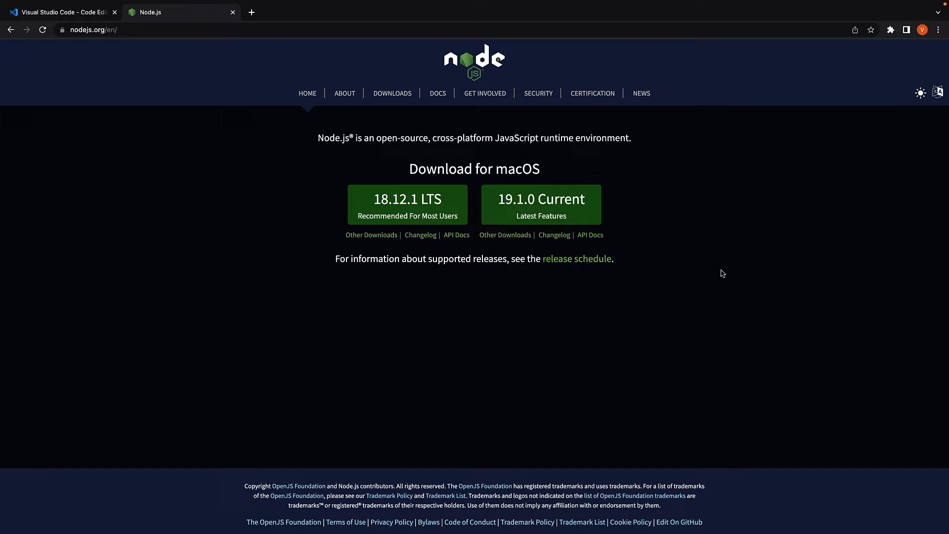
mouse_move(704, 265)
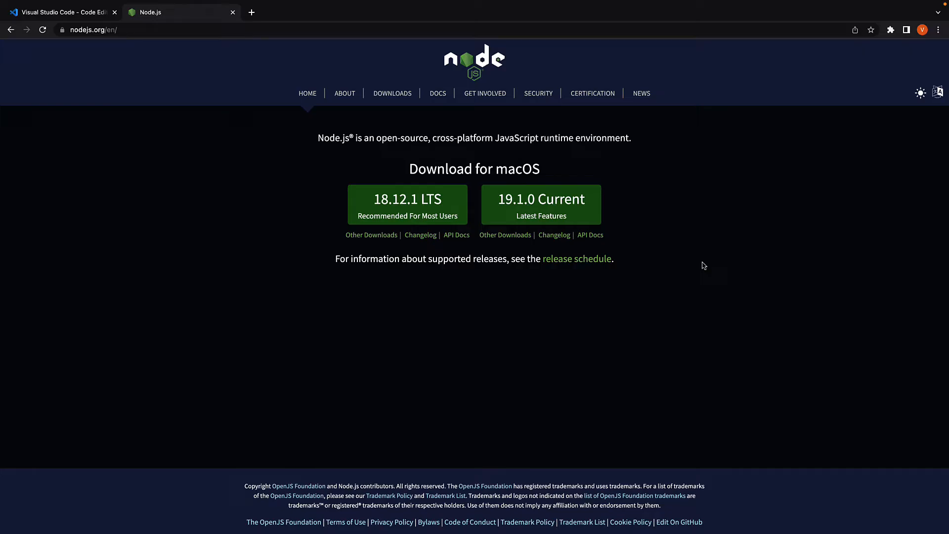
Step: Switch from the Node.js download page in Chrome over to Visual Studio Code
click(60, 12)
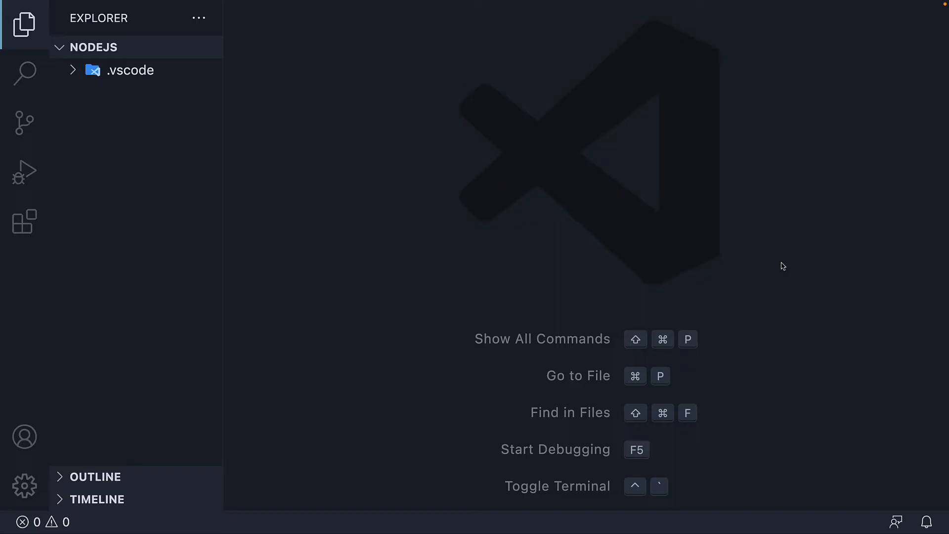
mouse_move(353, 179)
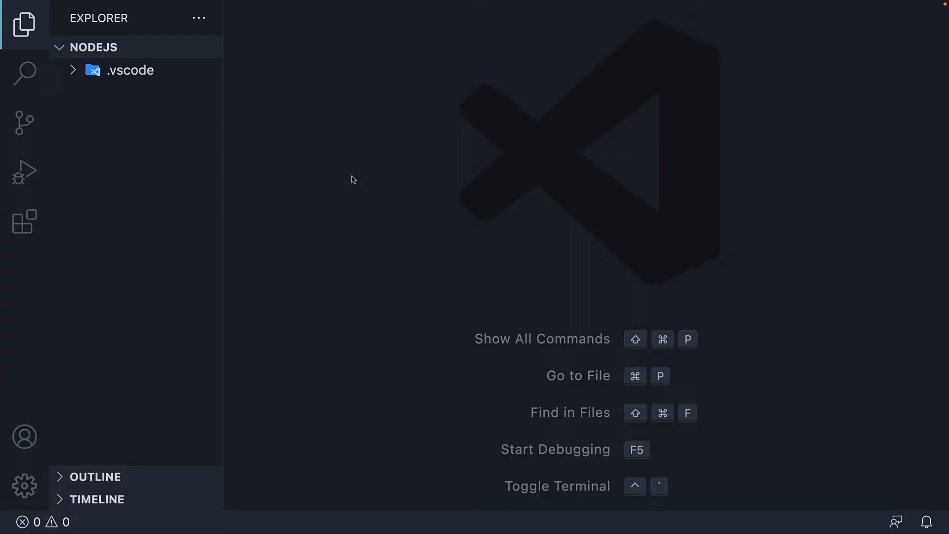
mouse_move(108, 51)
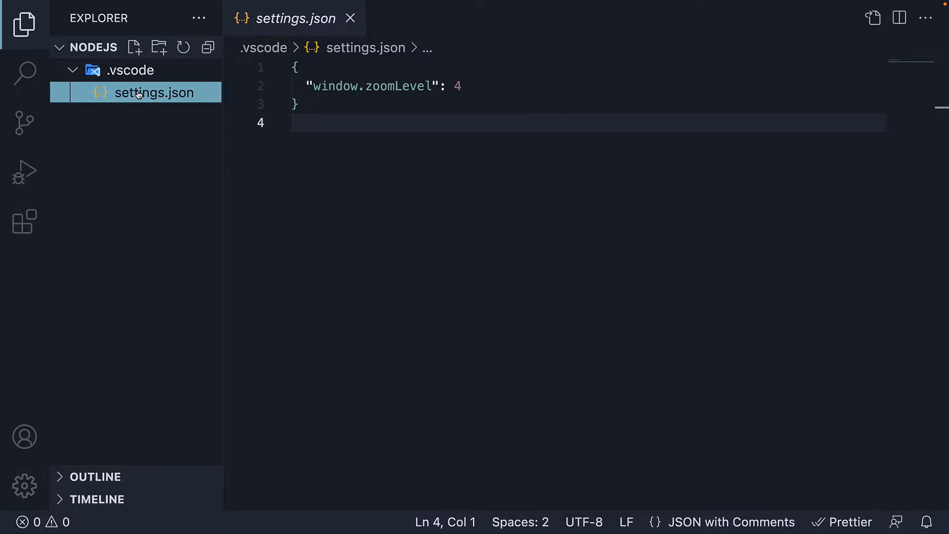
mouse_move(480, 86)
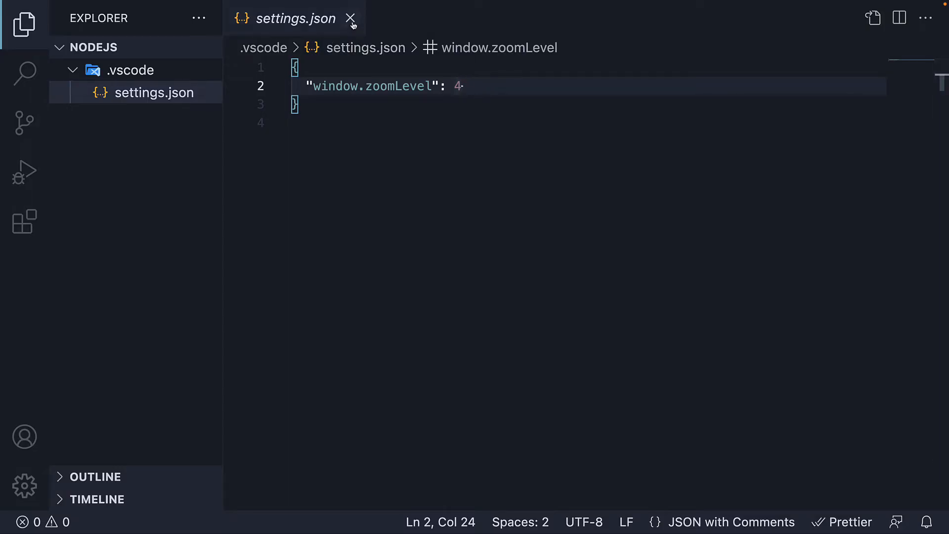
click(350, 18)
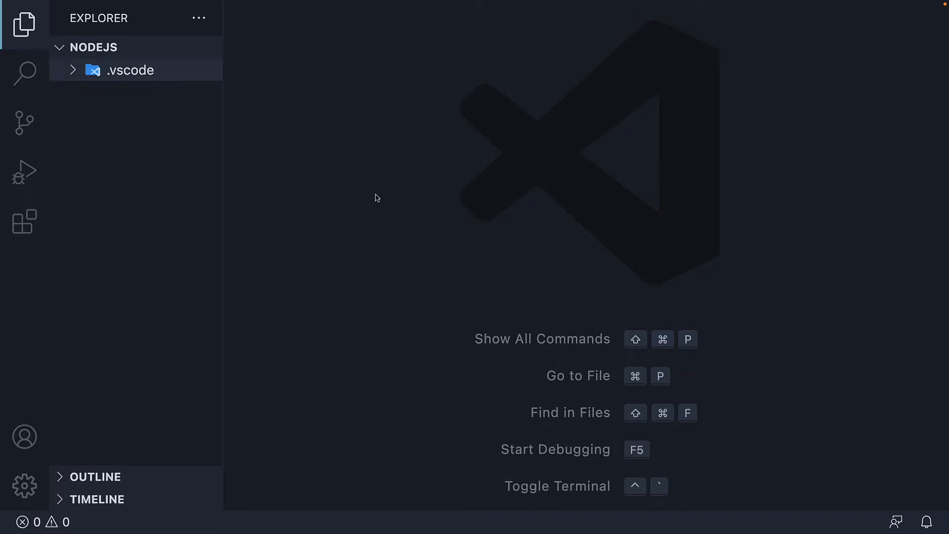
mouse_move(410, 160)
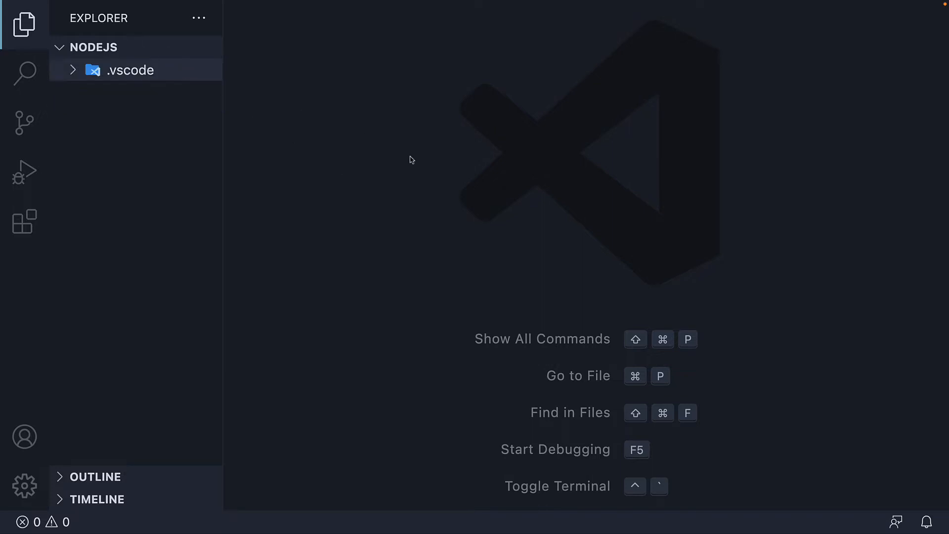
mouse_move(346, 169)
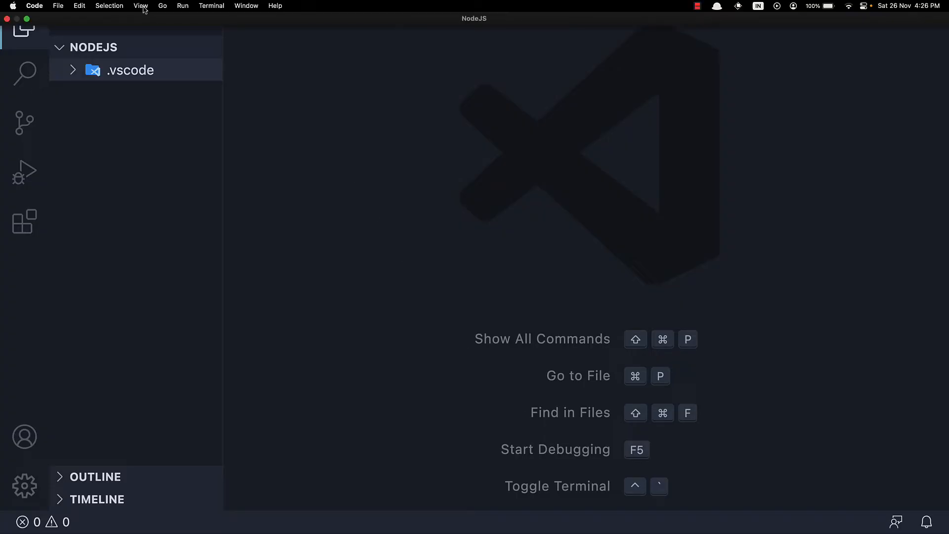
Step: Show the integrated terminal and check the Node version, which reports v19.1.0
click(140, 5)
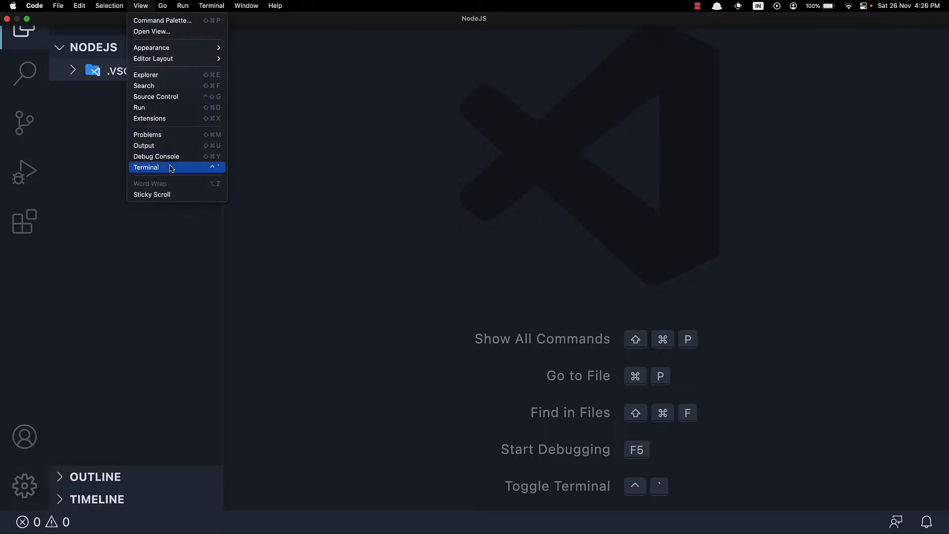
click(147, 168)
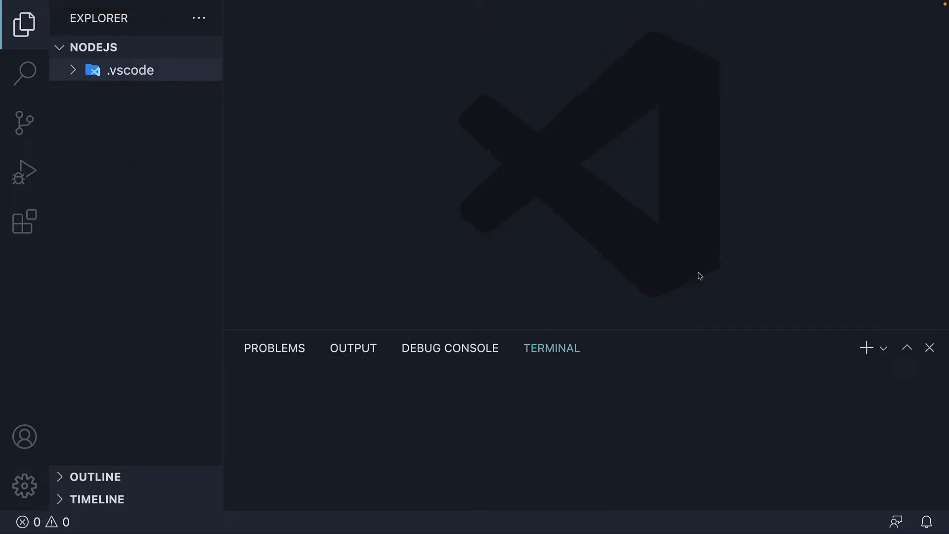
click(865, 347)
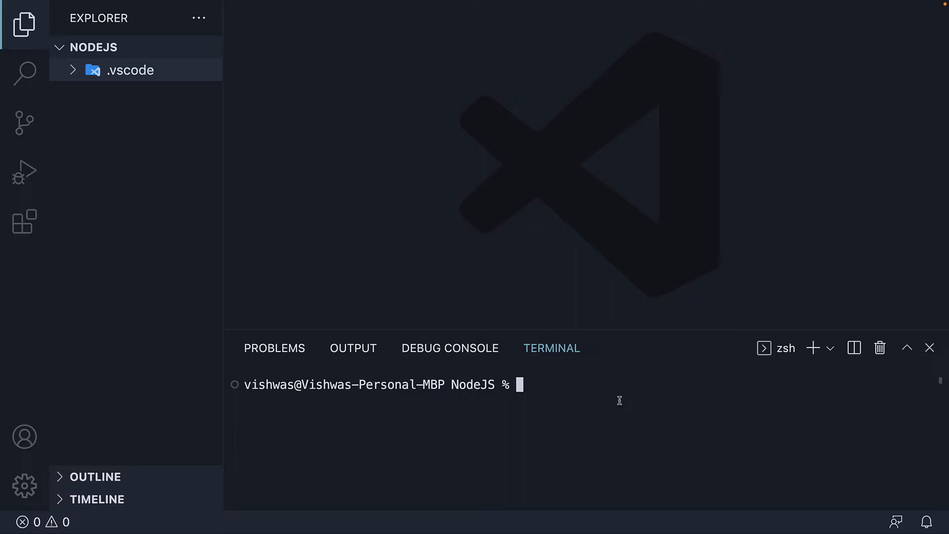
text(node -v)
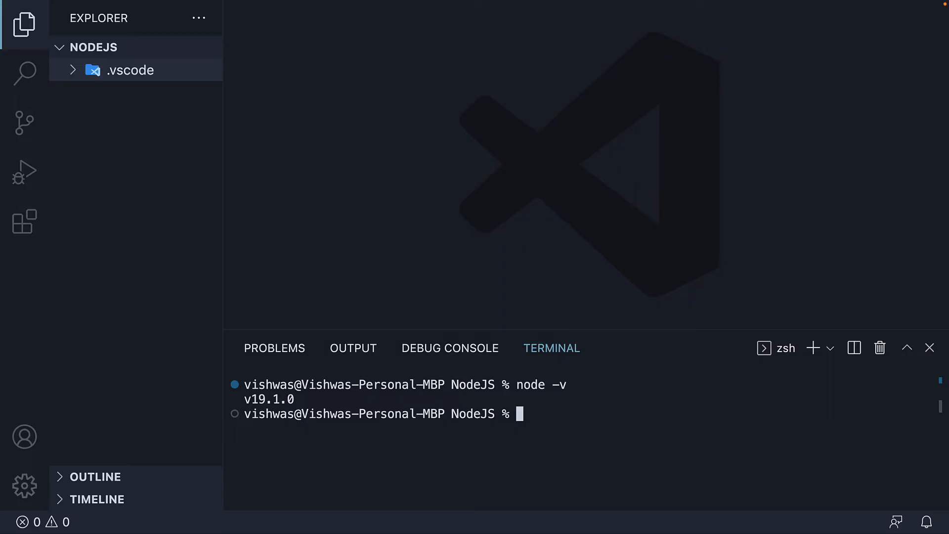
mouse_move(322, 399)
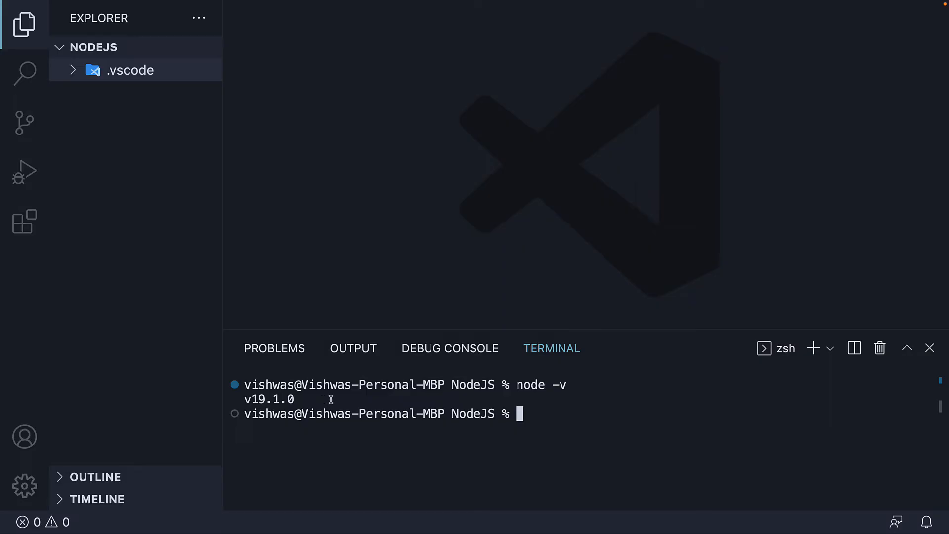
mouse_move(583, 416)
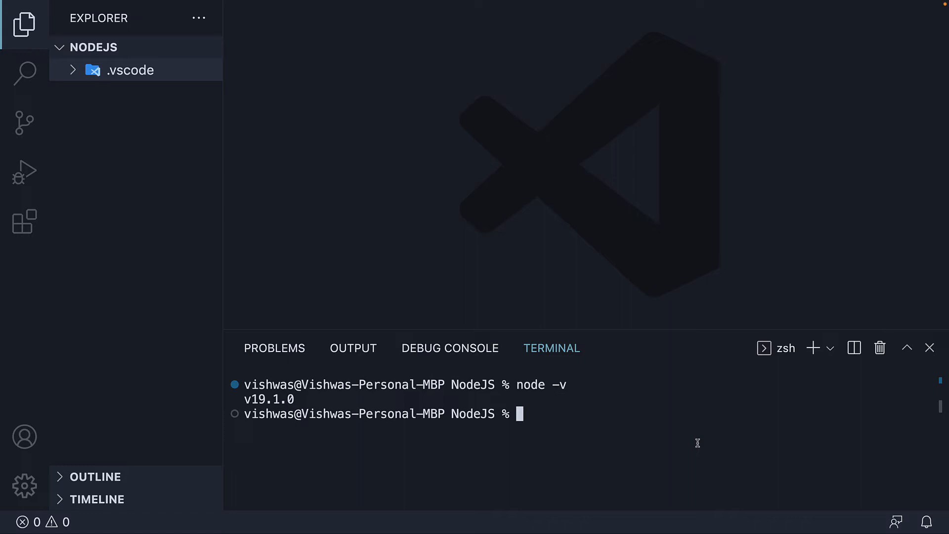
Step: Clear the terminal, start a Node REPL and run console.log('Hello World')
key(cmd+k)
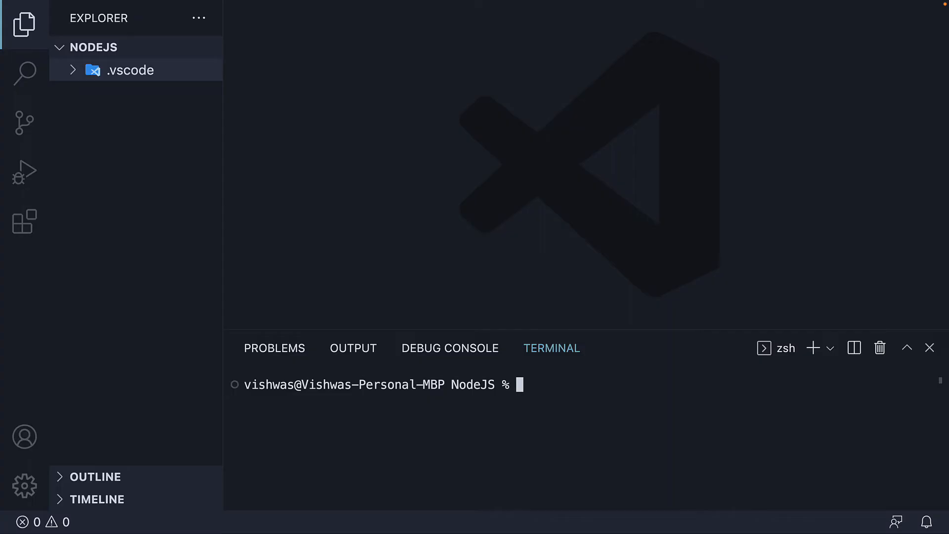
text(node)
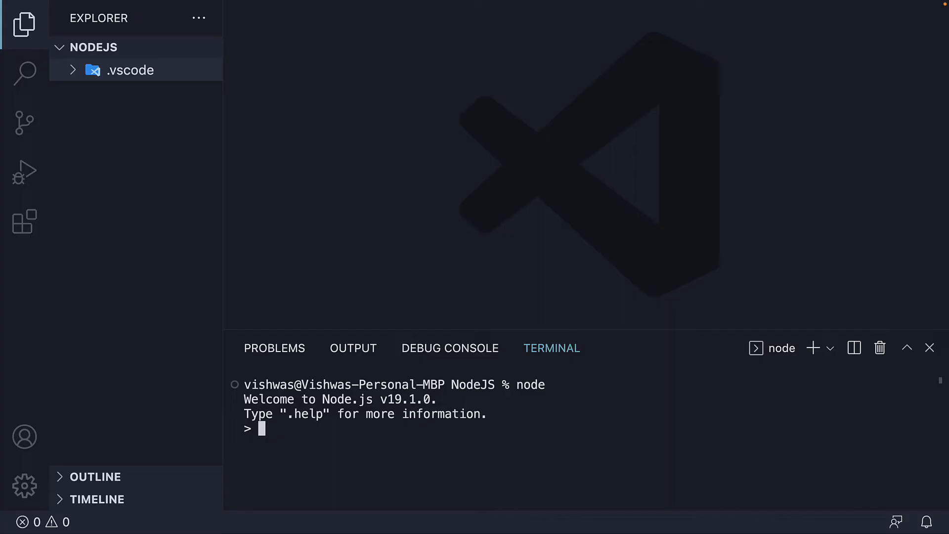
text(console.)
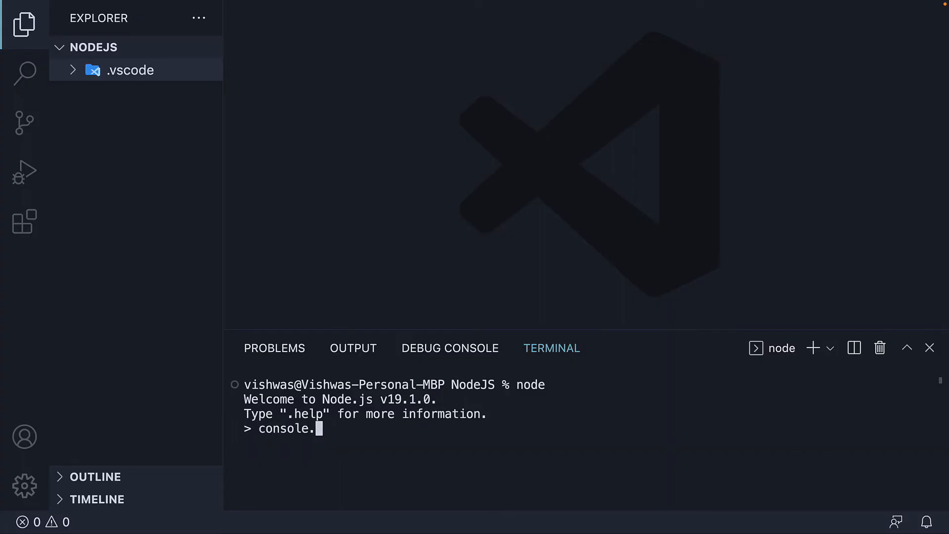
text(log('Hello World'))
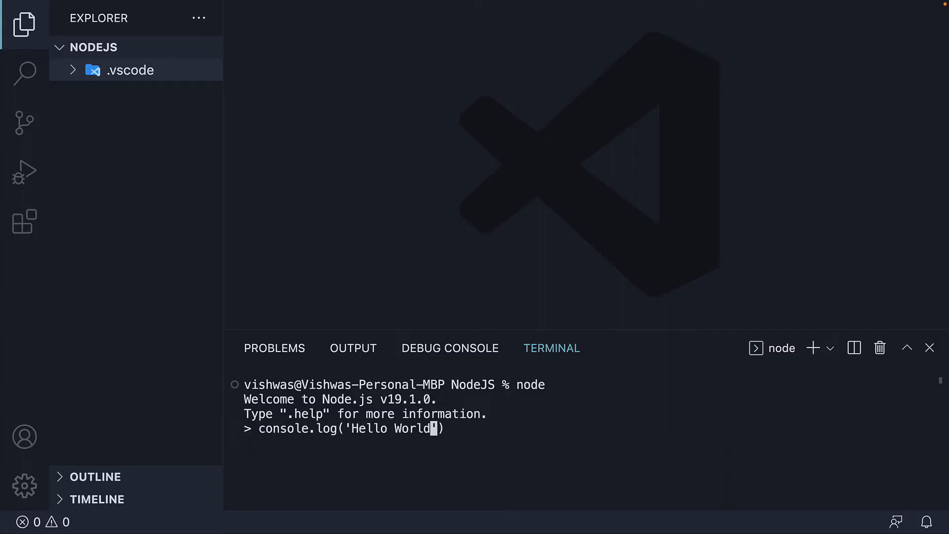
text())
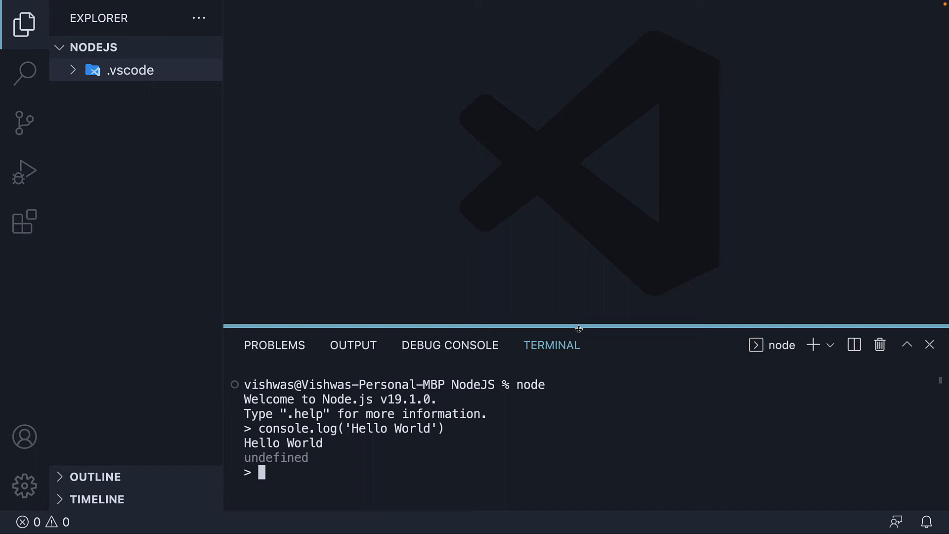
Step: Enlarge the terminal, evaluate 2+2 in the REPL, then exit Node with Ctrl+C
drag(578, 329, 578, 218)
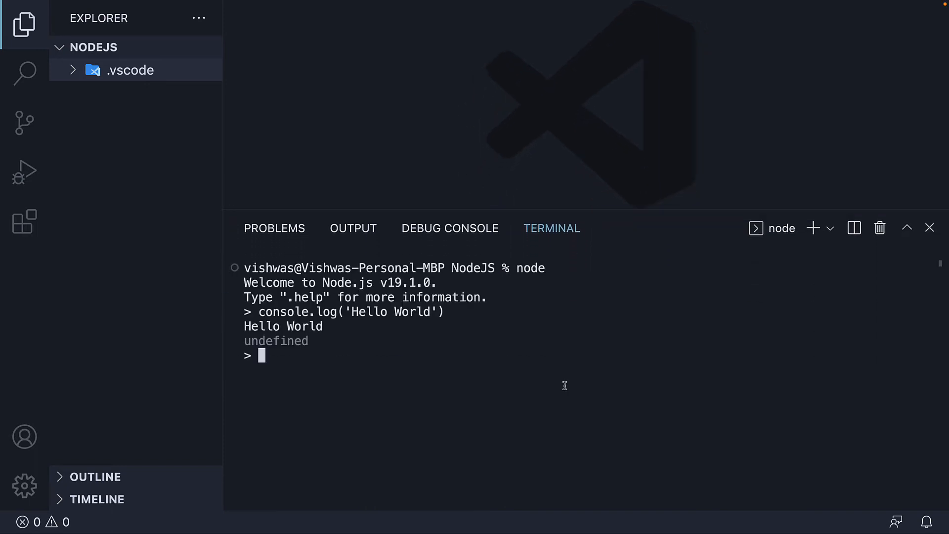
text(2+2)
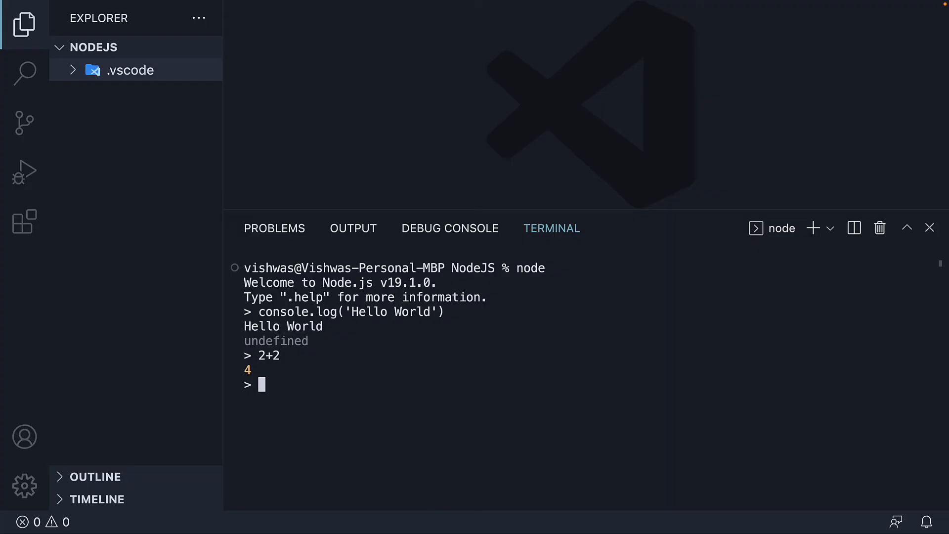
key(ctrl+c)
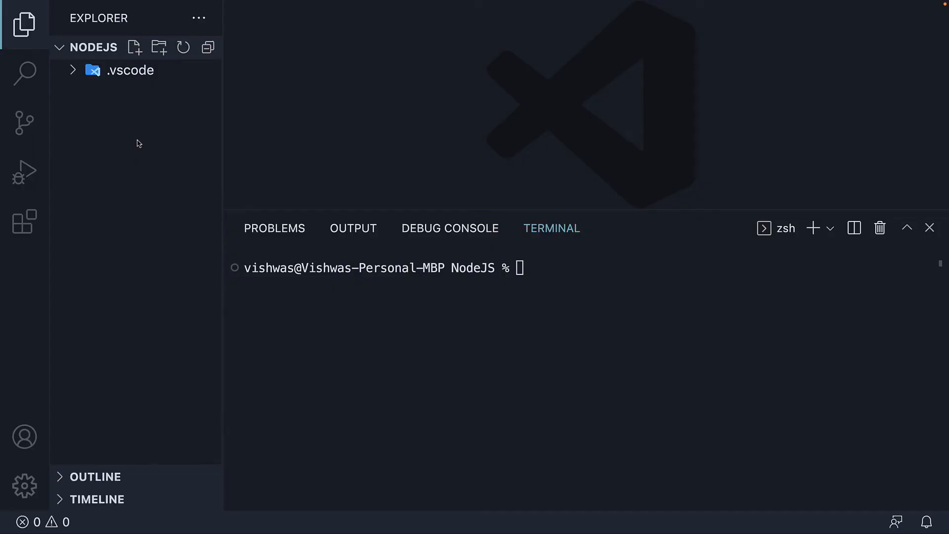
mouse_move(134, 48)
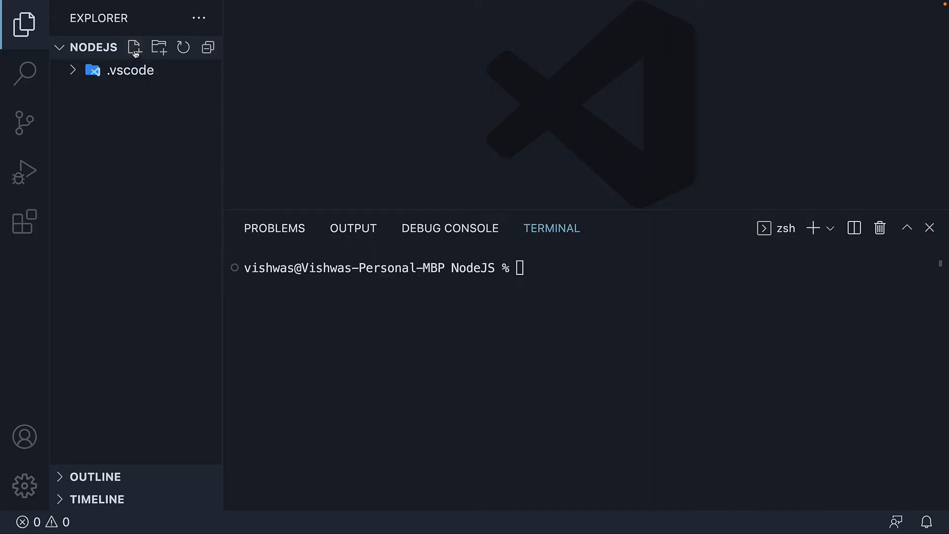
Step: Create index.js containing console.log('Hello from index.js') and save it
click(134, 48)
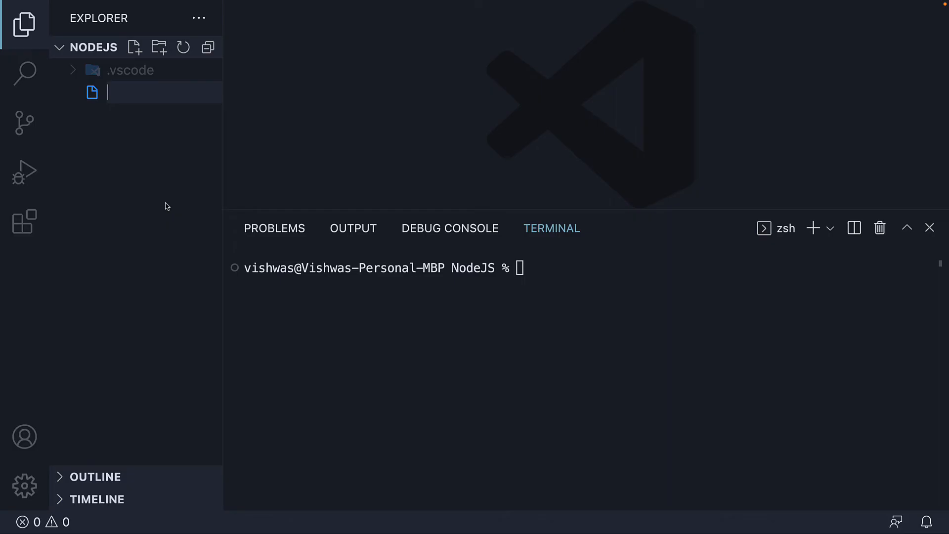
text(index.js)
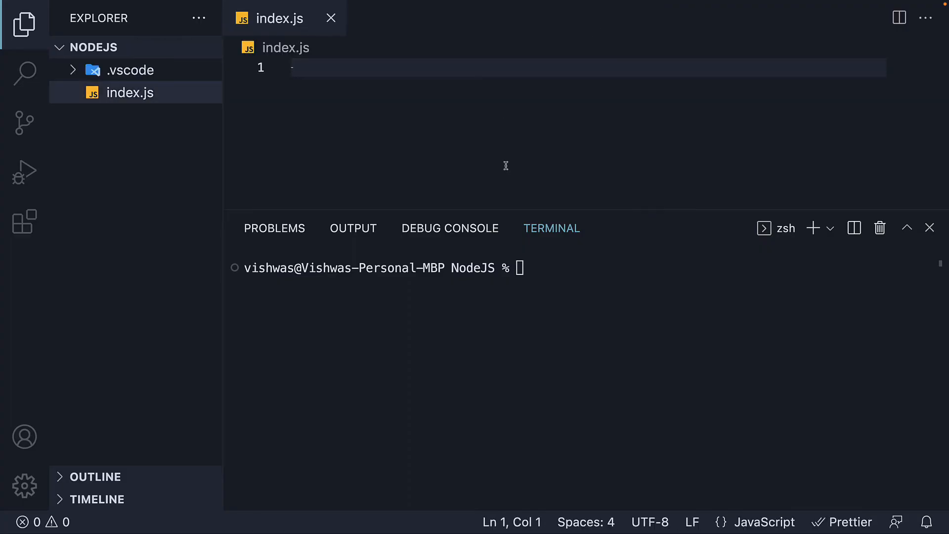
text(console.log('Hello from index.js)
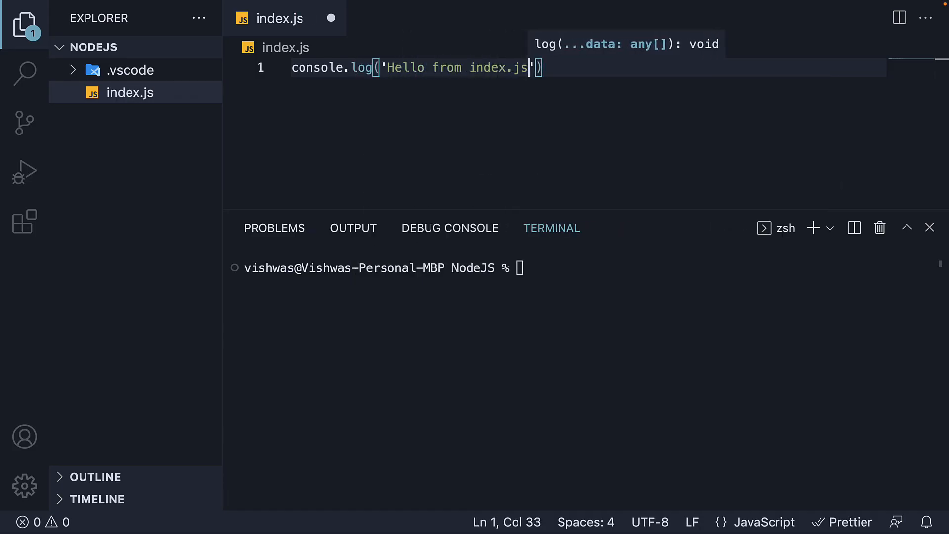
key(cmd+s)
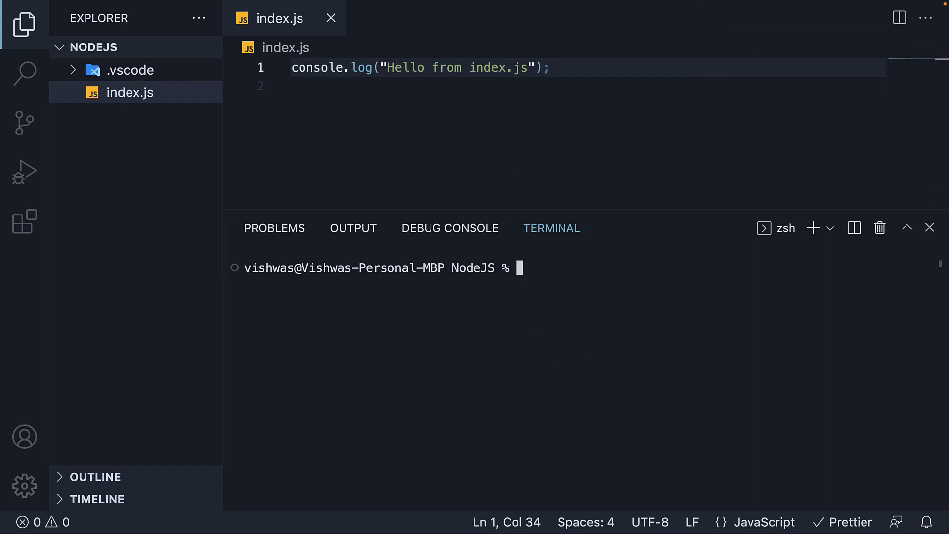
Step: Run node index.js in the terminal to print Hello from index.js
text(node)
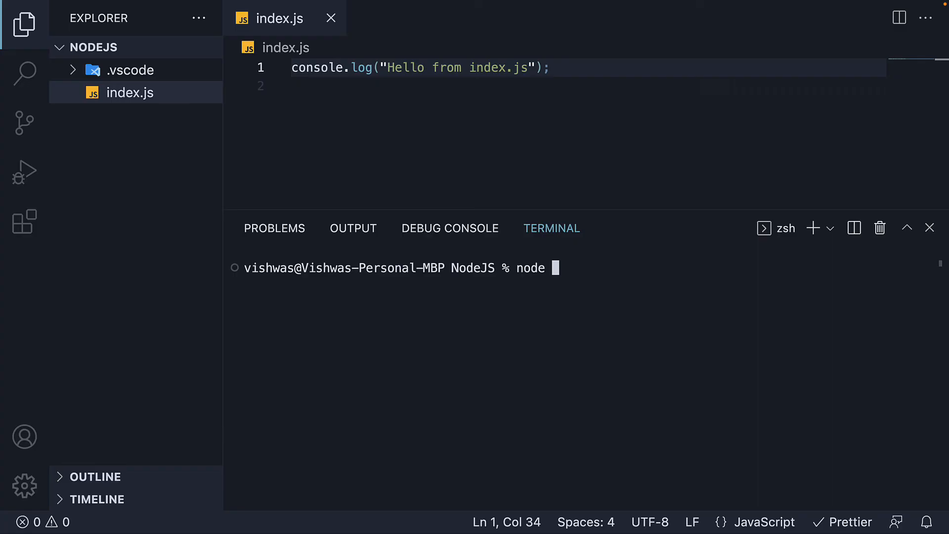
text(index.j)
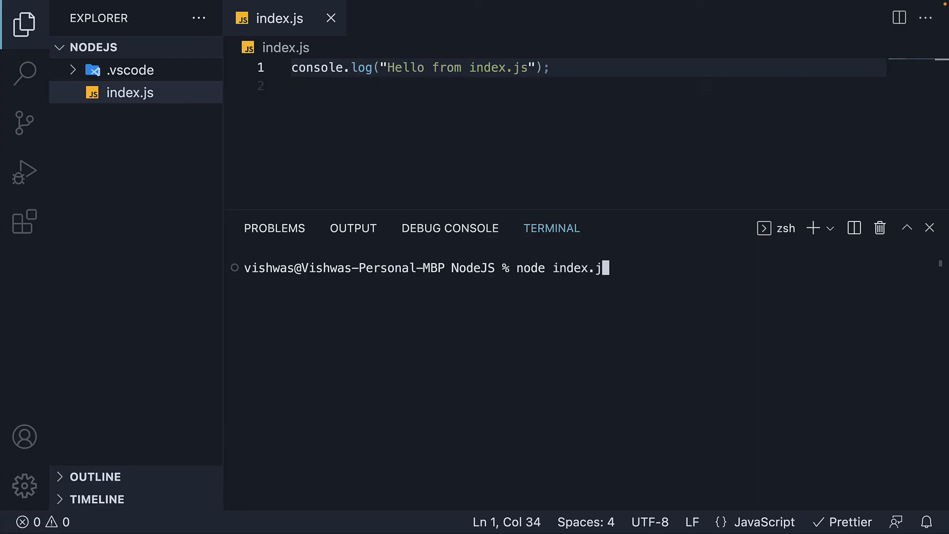
text(s)
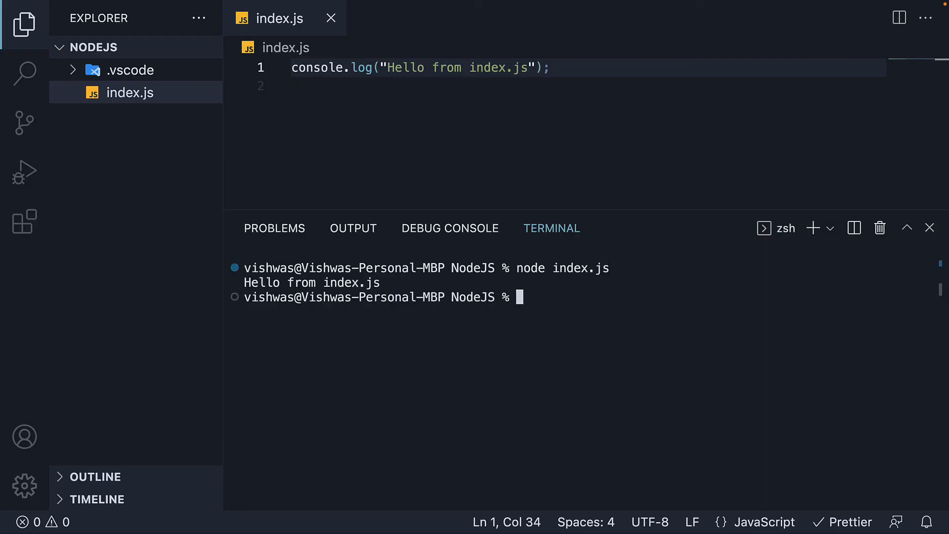
mouse_move(396, 284)
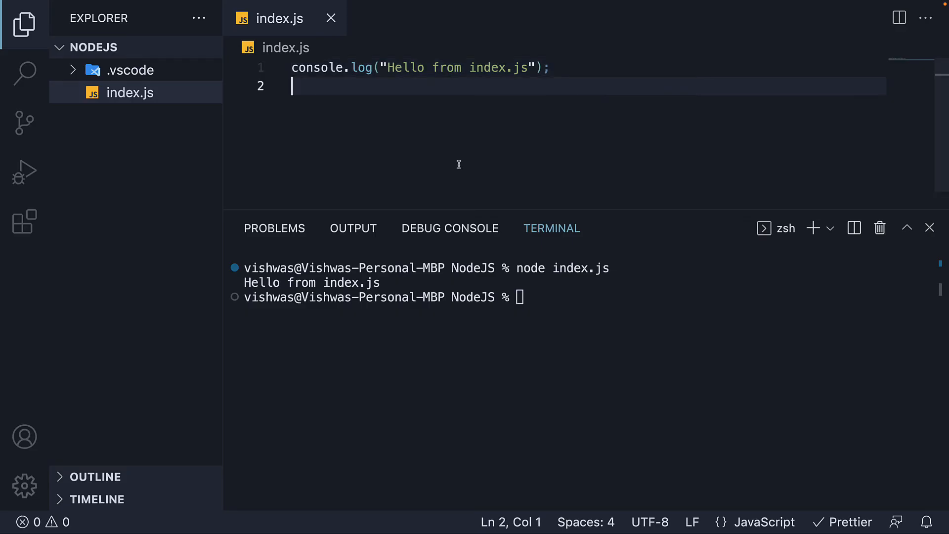
mouse_move(443, 121)
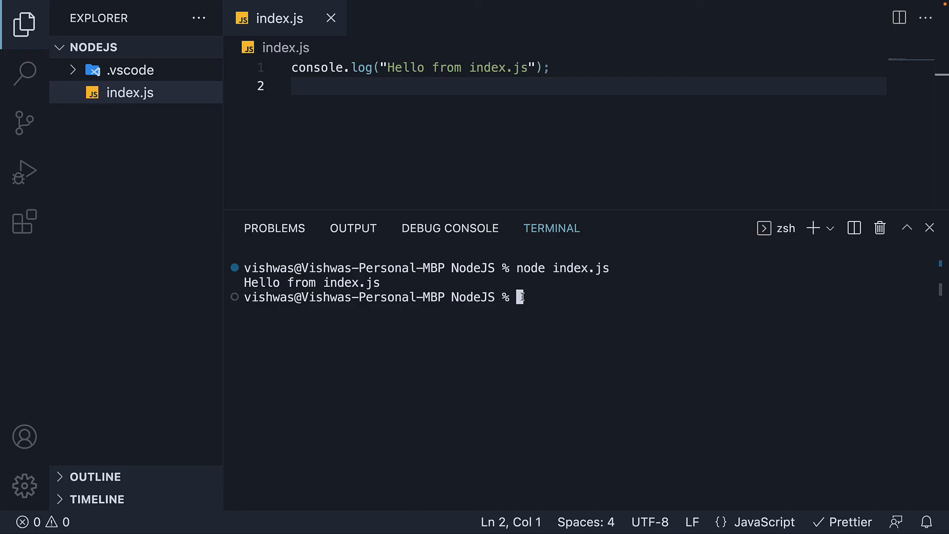
mouse_move(547, 301)
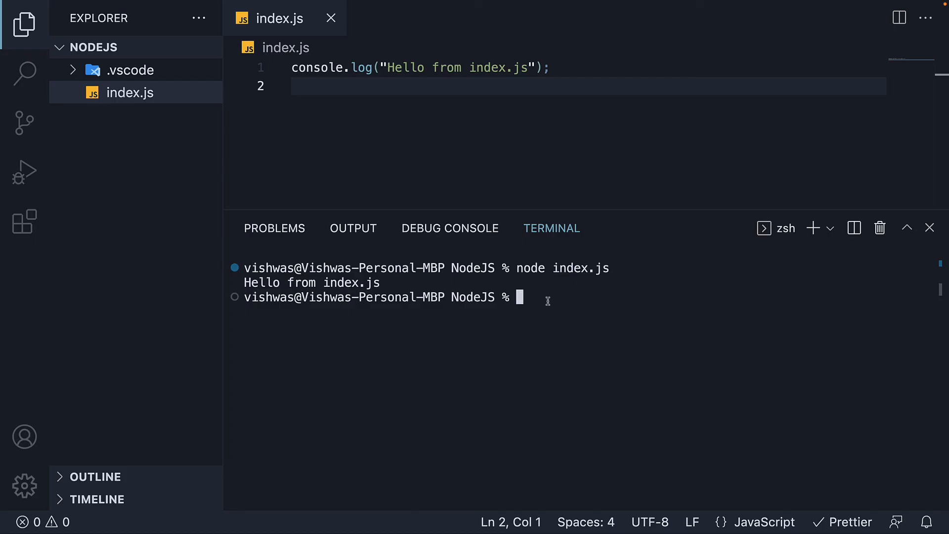
mouse_move(557, 307)
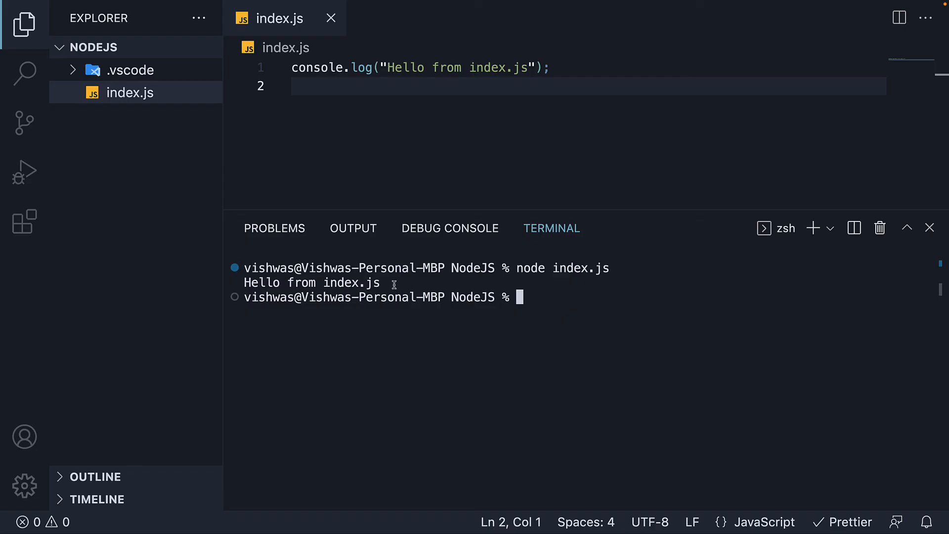
mouse_move(628, 340)
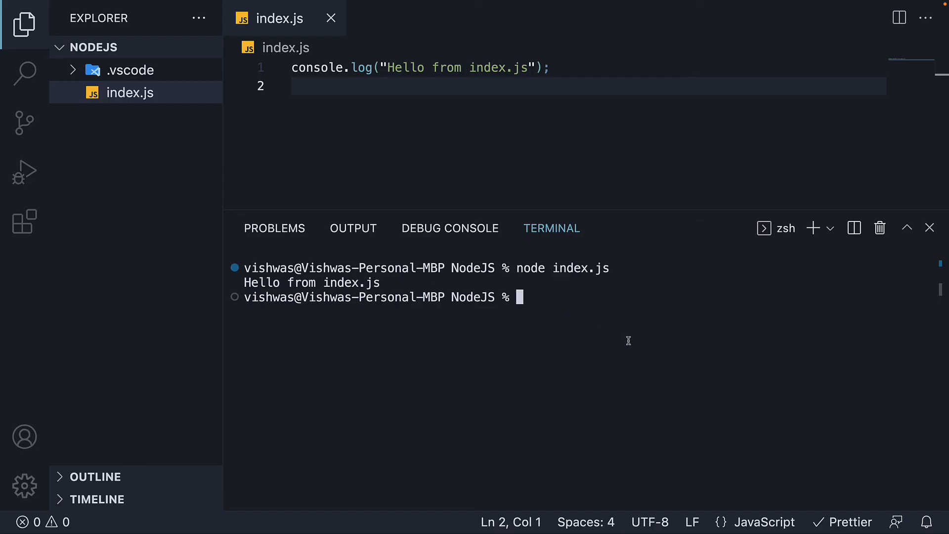
Step: Run node index without the .js extension, printing Hello from index.js again
text(node)
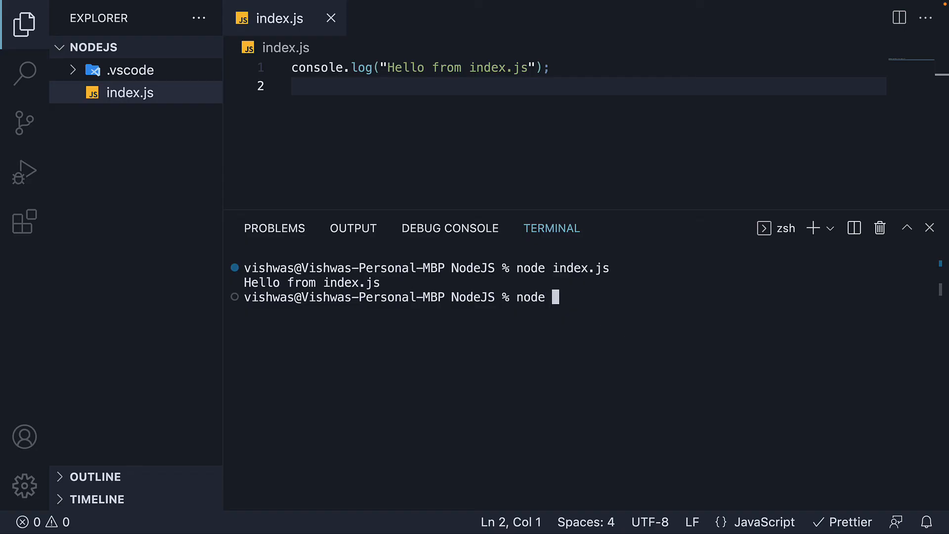
text(index)
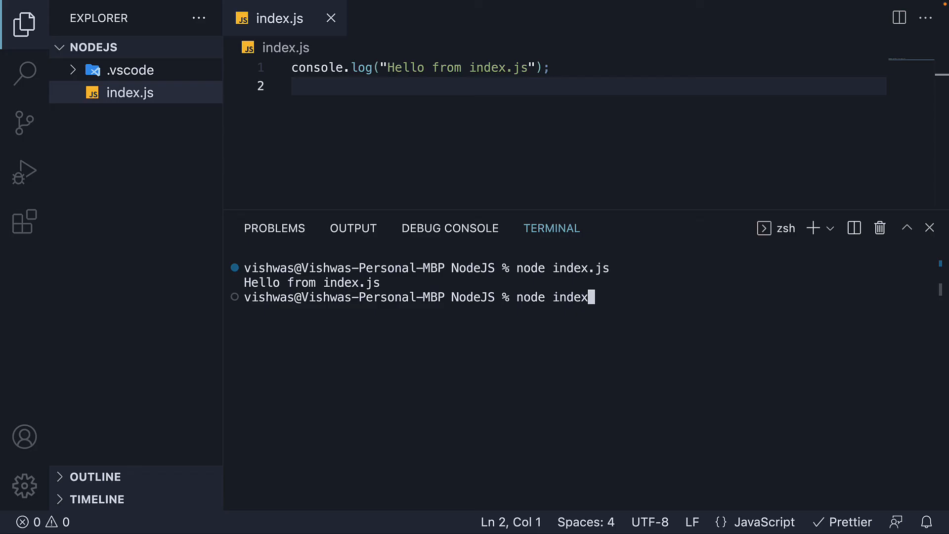
key(Enter)
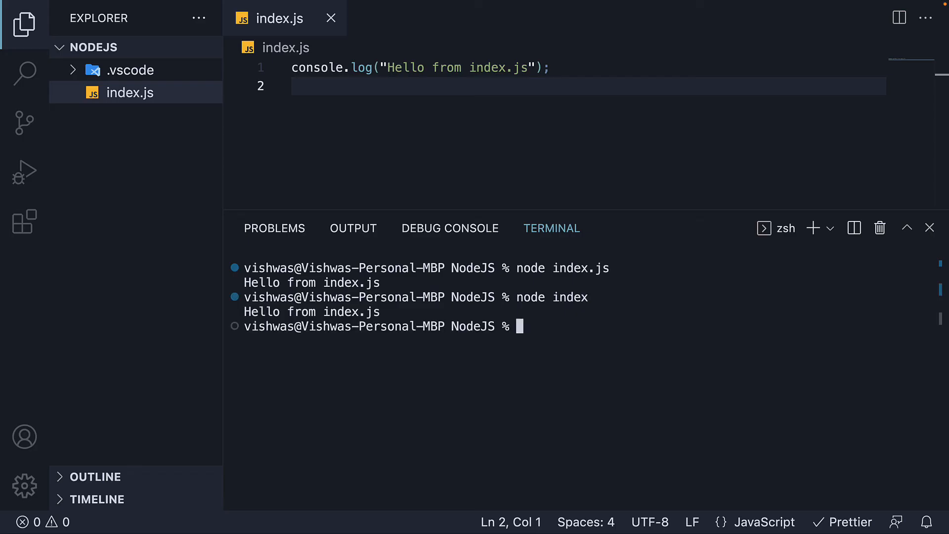